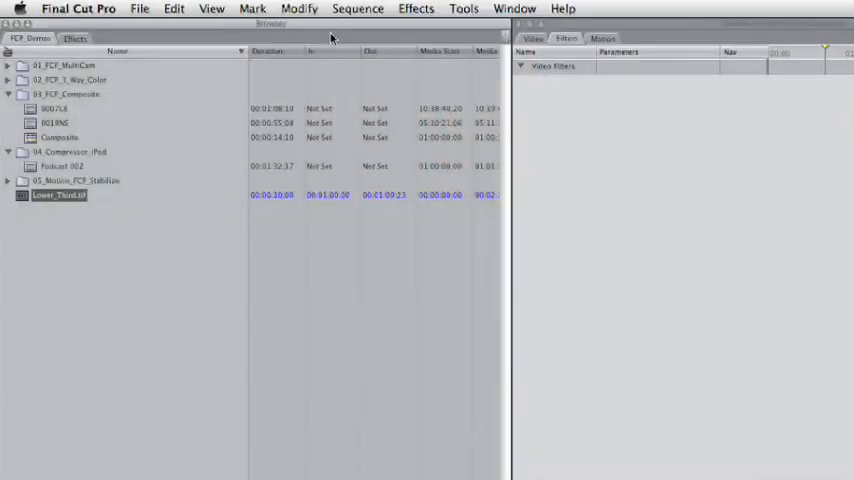
Bring up System Settings from the Final Cut Pro menu, landing on Scratch Disks
click(78, 8)
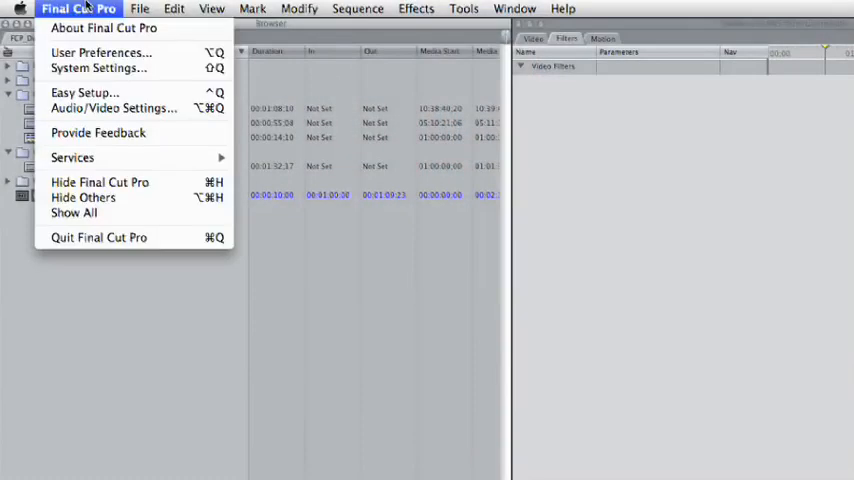
click(98, 68)
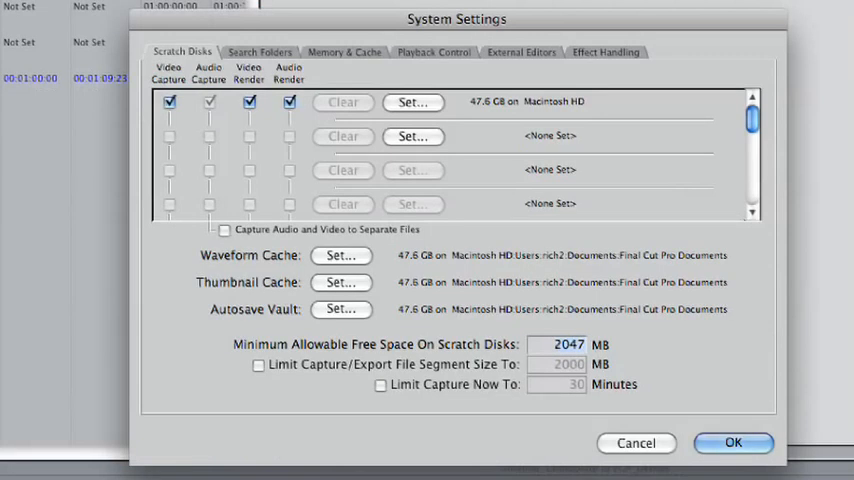
mouse_move(308, 52)
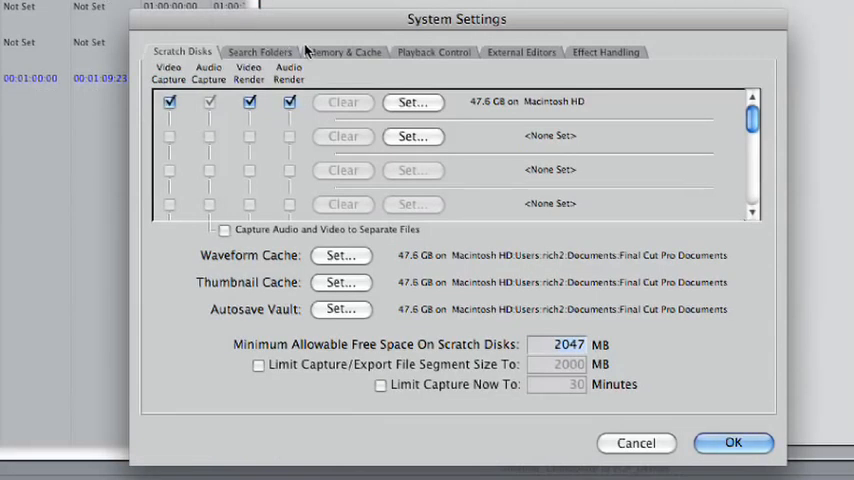
Show the External Editors section listing Photoshop for stills and Soundtrack Pro for audio
click(520, 52)
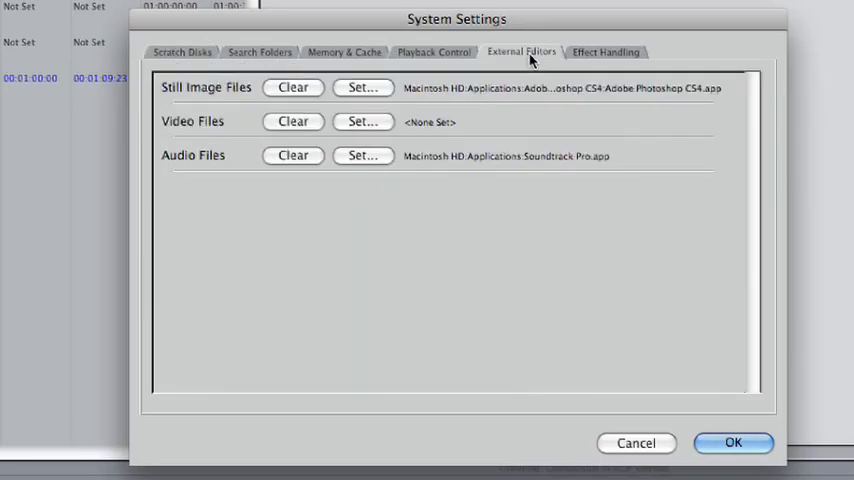
mouse_move(230, 88)
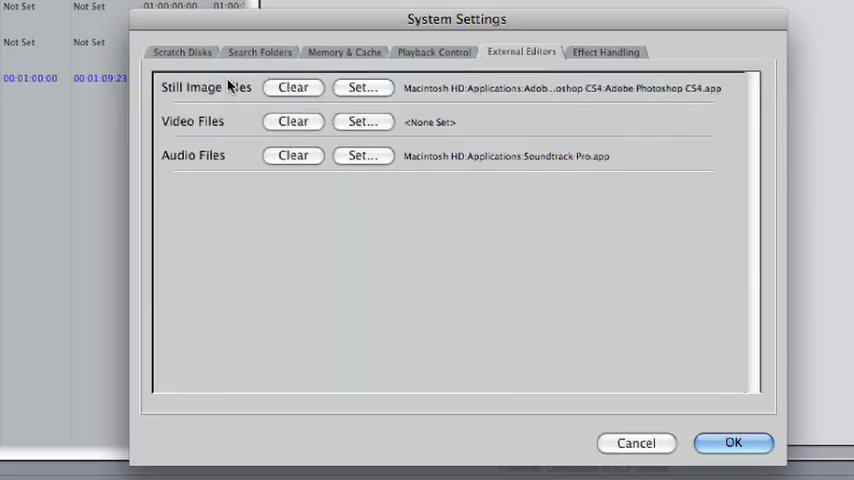
mouse_move(228, 88)
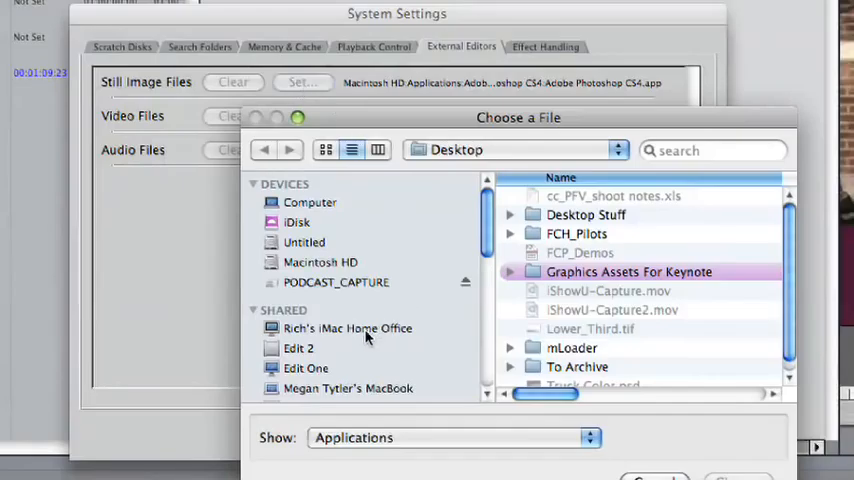
Choose the Adobe Photoshop CS4 application as the still image files editor
scroll(down, 3)
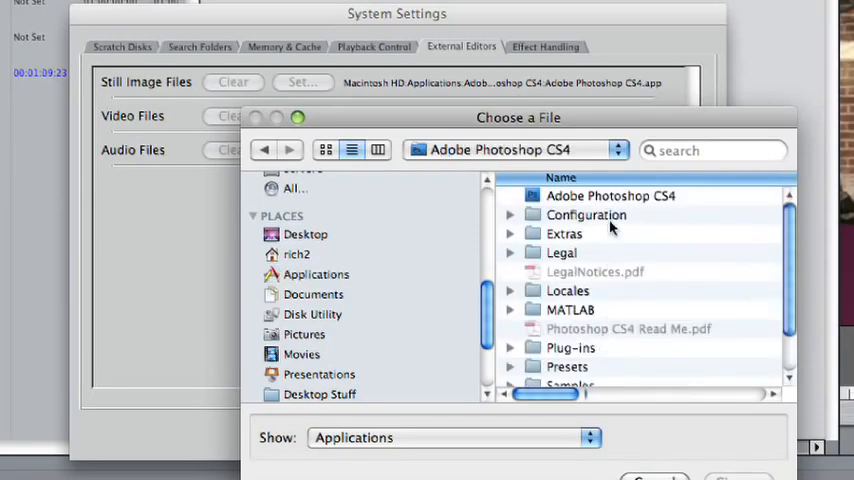
click(610, 196)
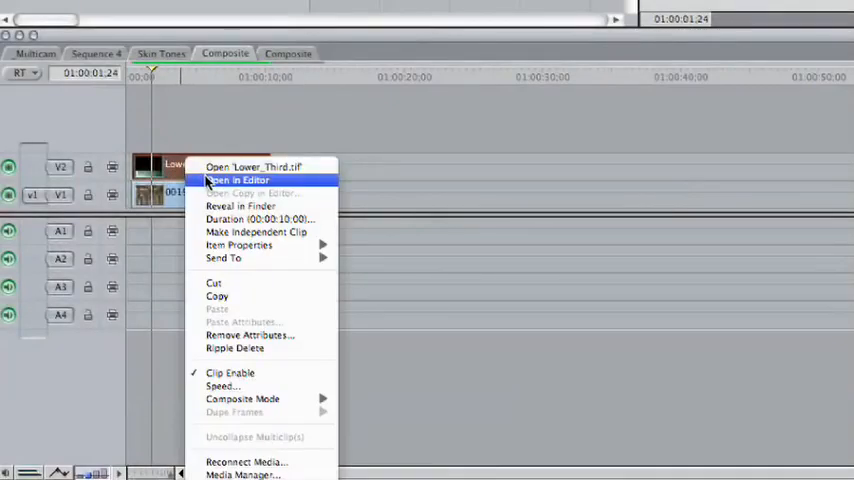
Send the V2 lower-third clip to Photoshop CS4 via Open in Editor
click(236, 180)
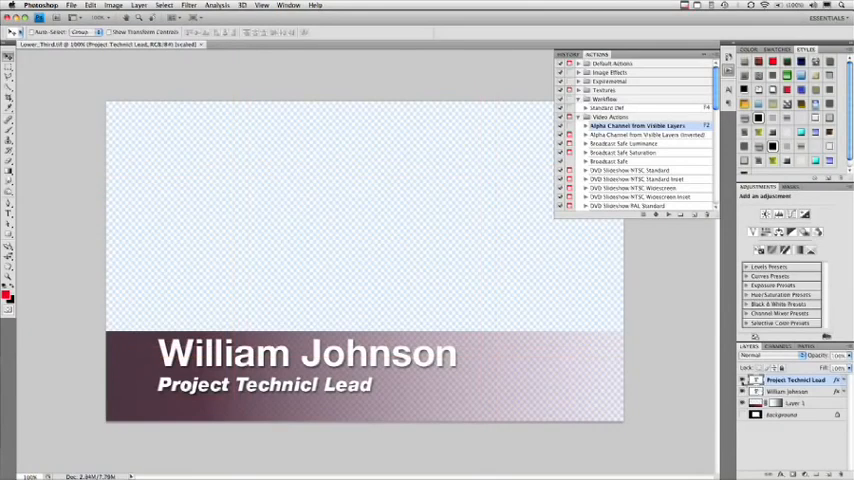
Expand the Video Actions set in Photoshop's Actions panel with the William Johnson graphic loaded
click(164, 8)
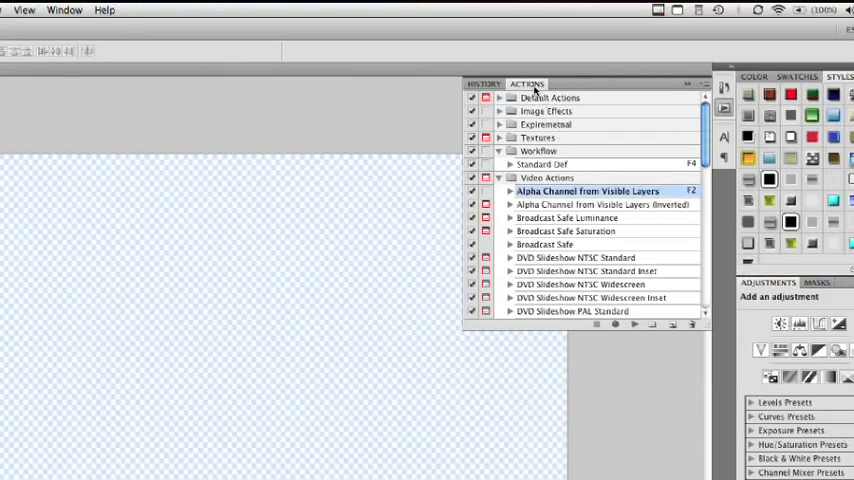
Run Alpha Channel from Visible Layers and begin saving Lower_Third.tif as a layered TIFF
click(64, 8)
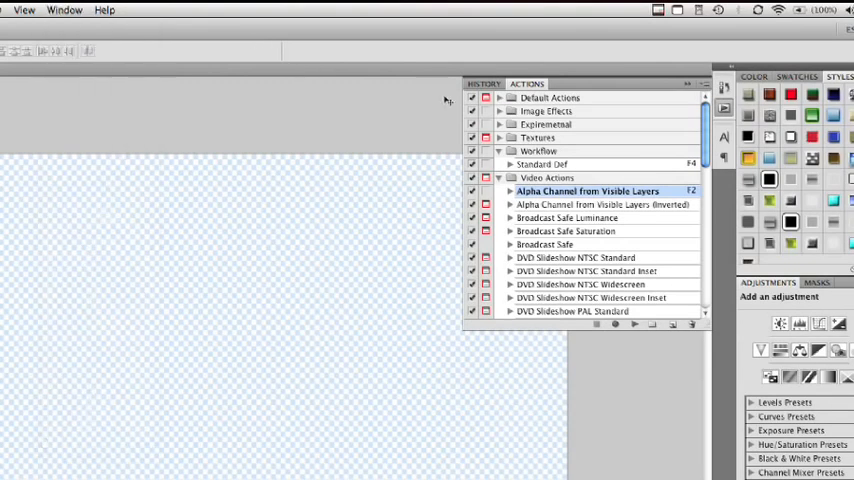
click(688, 84)
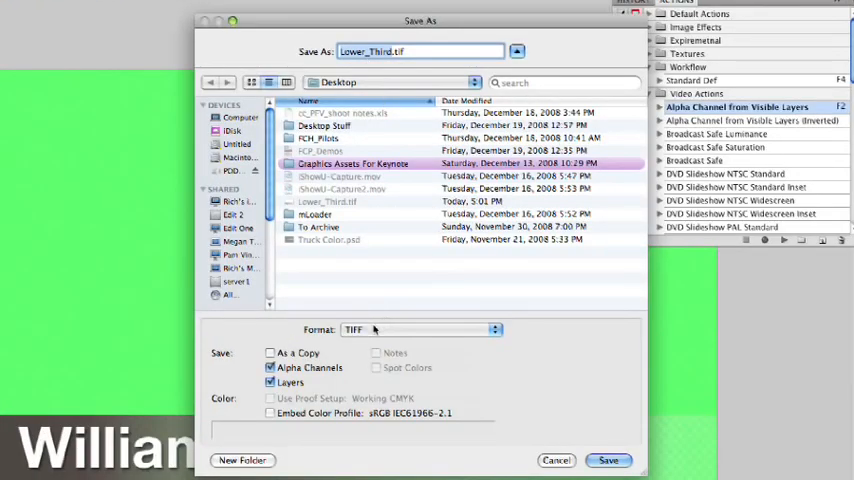
mouse_move(320, 378)
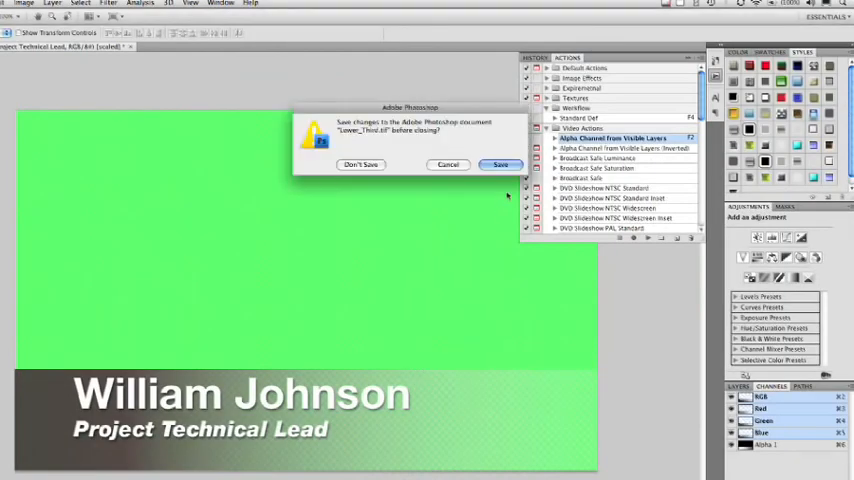
Save Lower_Third.tif reading Project Technical Lead with layers and alpha channels, then close it
click(360, 164)
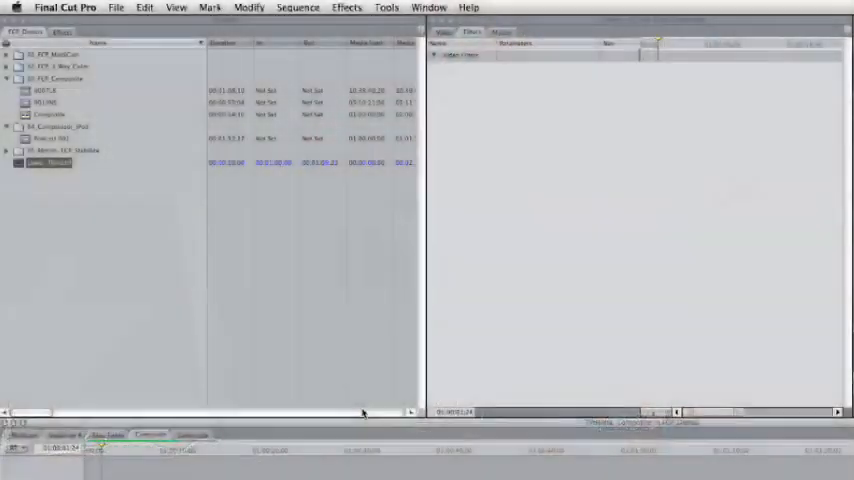
Return to System Settings > External Editors to review the still image, video and audio editor assignments
click(64, 8)
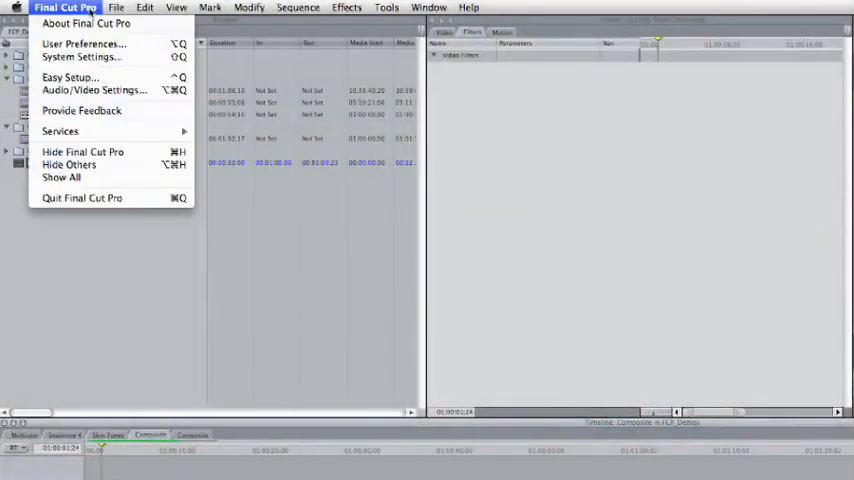
click(80, 56)
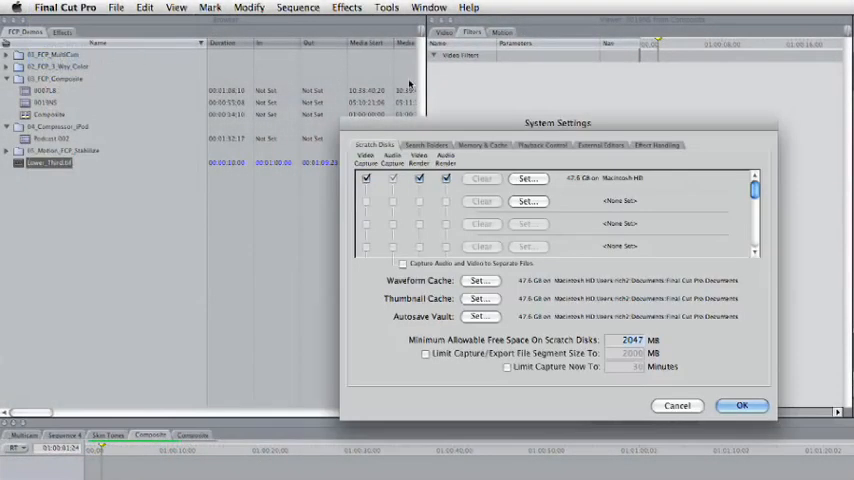
click(600, 144)
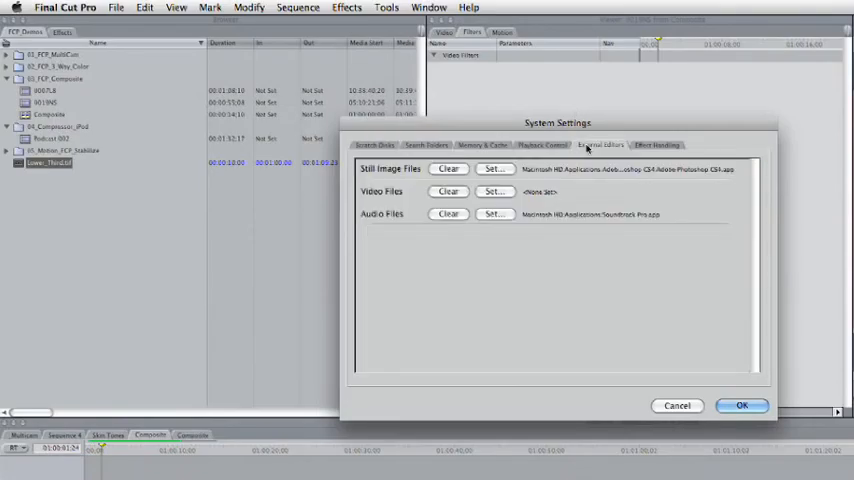